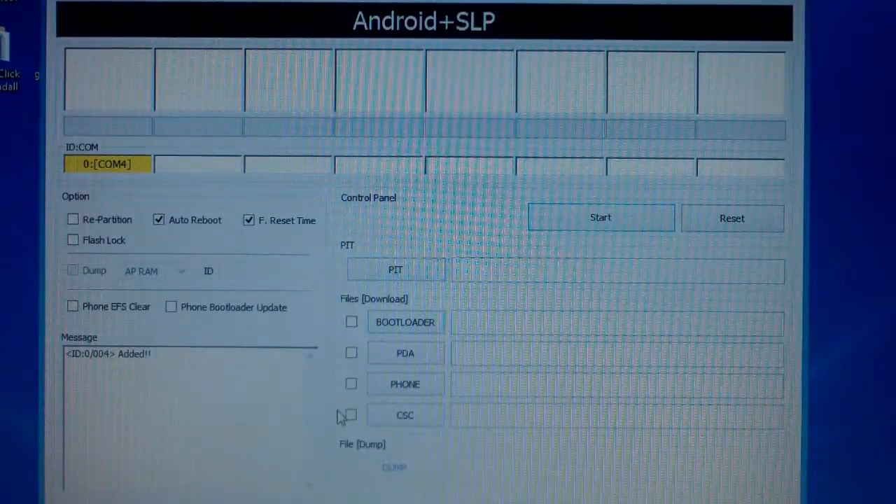
mouse_move(70, 329)
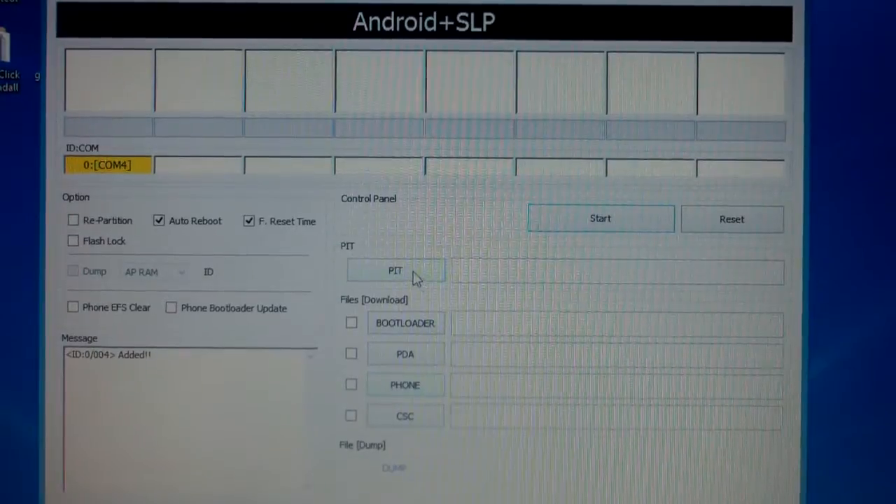
Load atlas_v2.2.pit as Odin's PIT partition file.
left_click(395, 271)
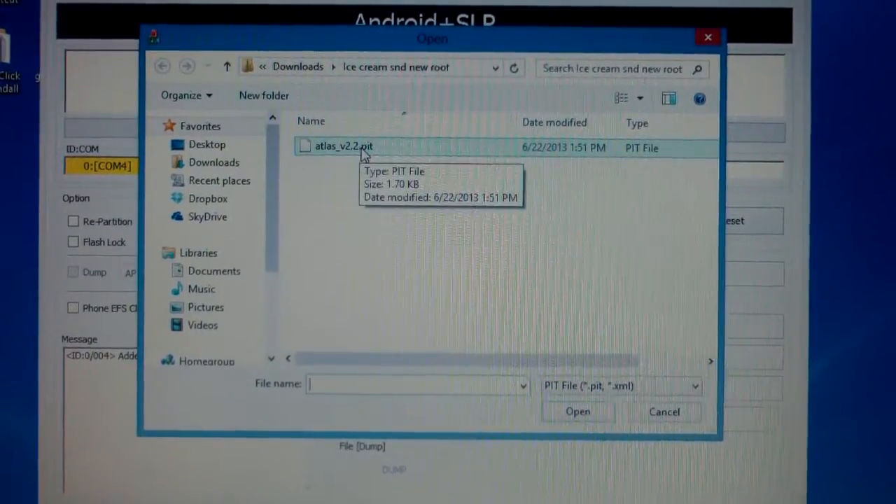
left_click(343, 147)
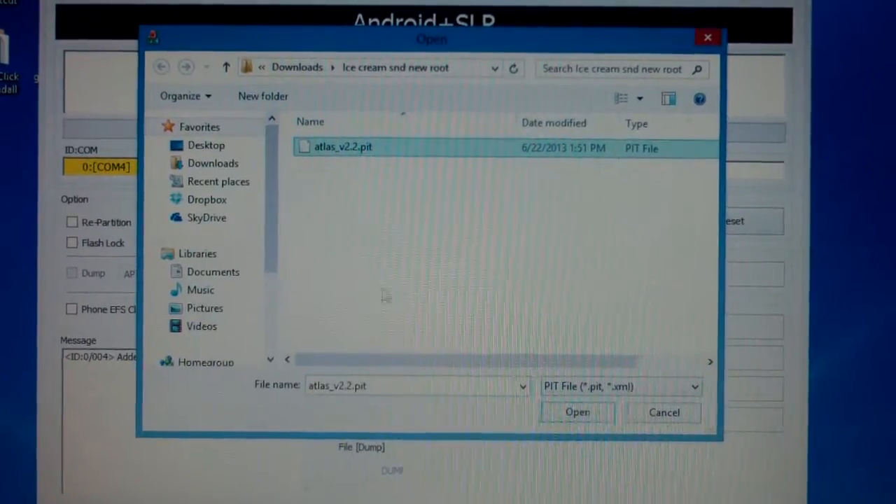
left_click(577, 412)
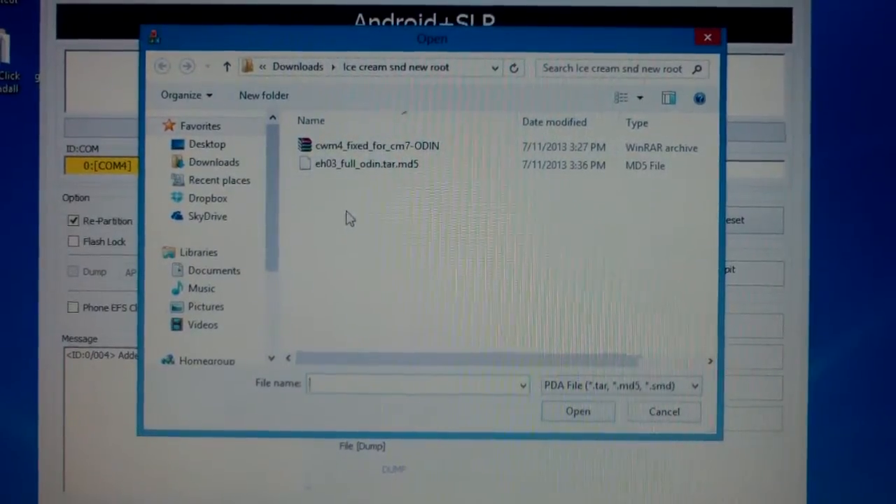
Choose eh03_full_odin.tar.md5 and load it into the PDA slot.
left_click(365, 164)
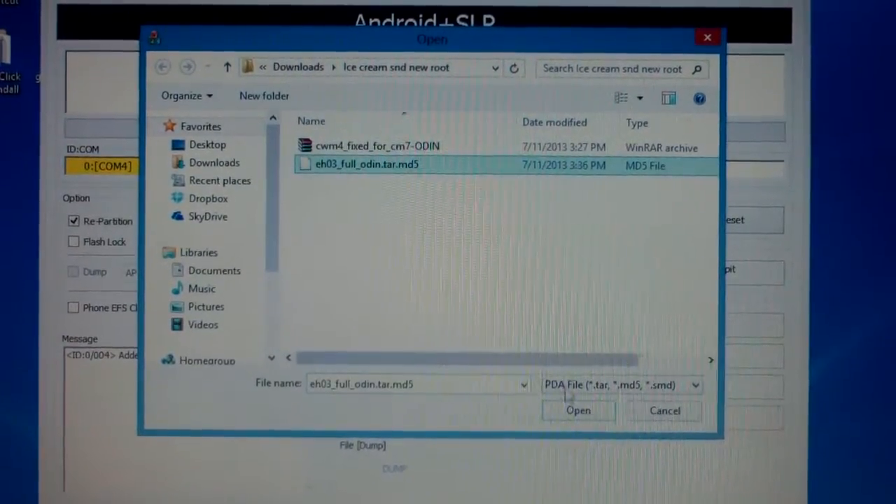
left_click(578, 410)
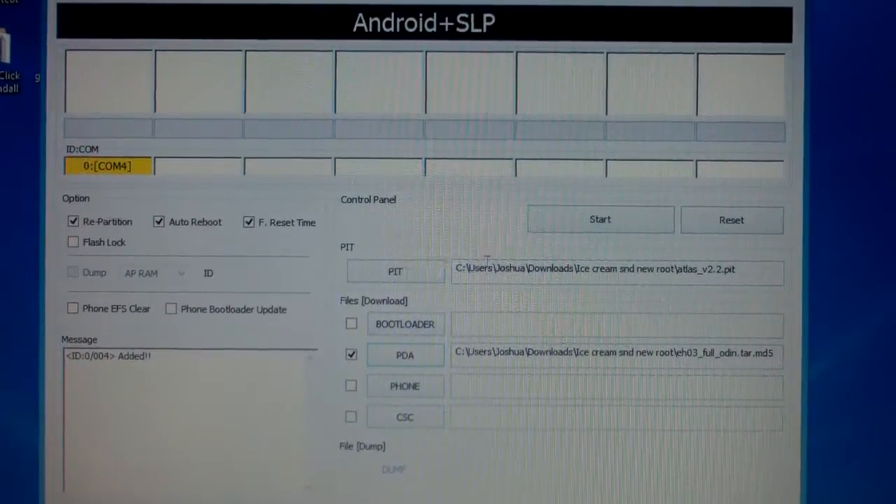
Start the flash so Odin verifies the eh03 MD5 and writes factoryfs.
left_click(600, 219)
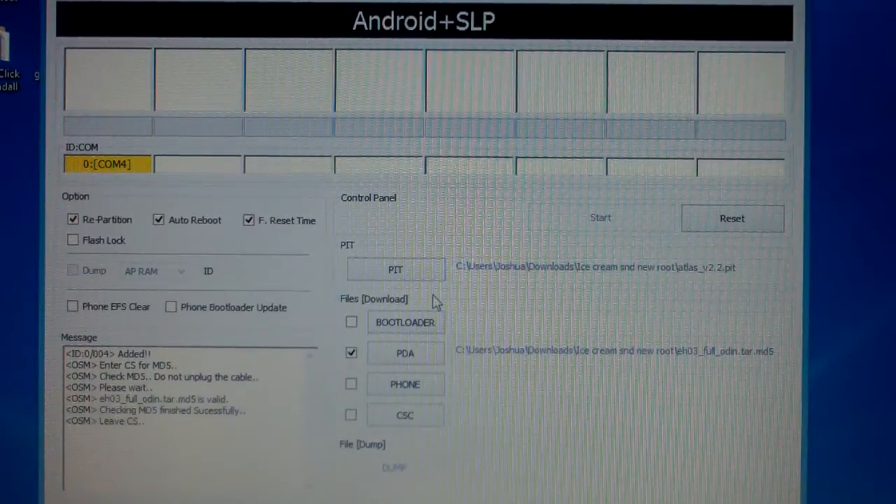
left_click(600, 218)
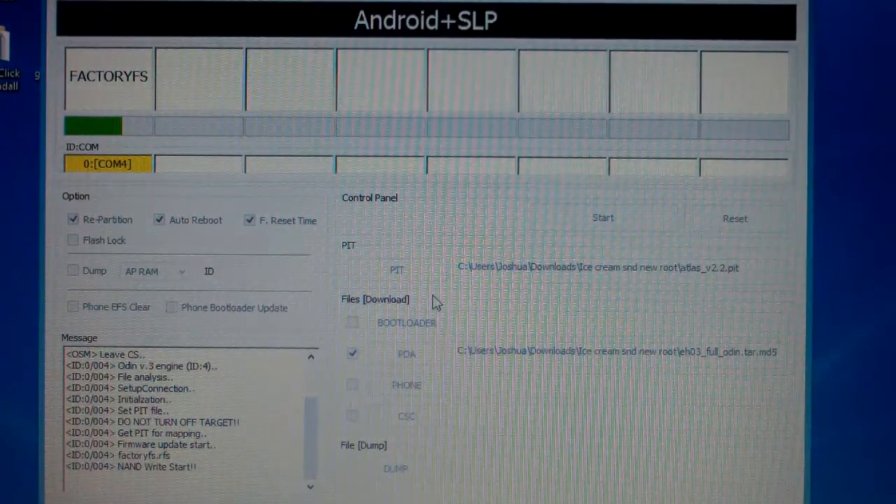
mouse_move(522, 322)
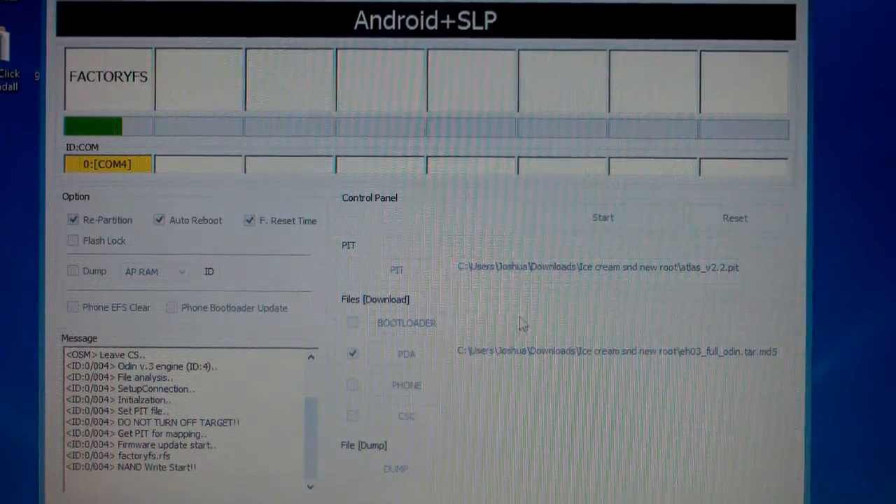